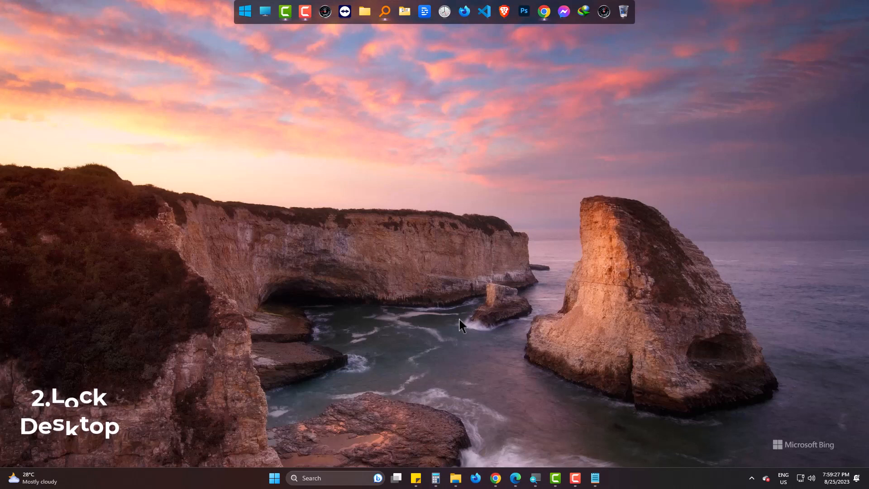
# - Lock the computer with Win+L, then bring Microsoft Edge up showing the About Your Privacy page
pyautogui.press('Win+L')
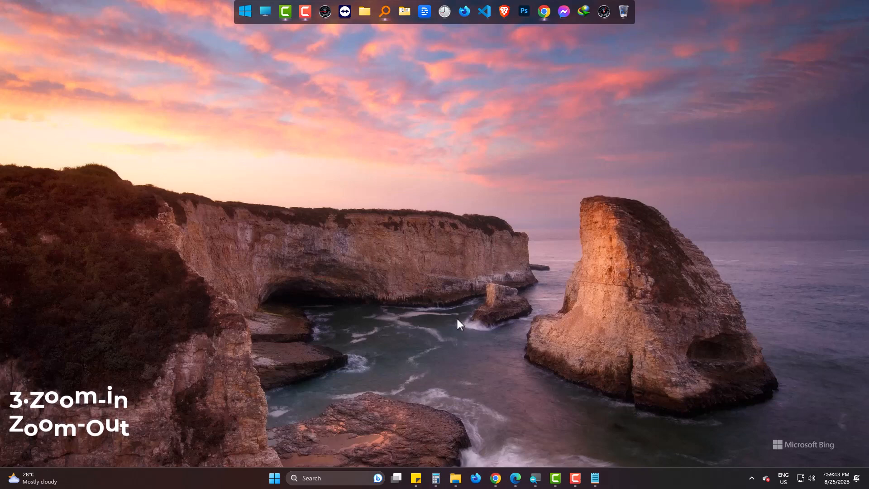
pyautogui.moveTo(518, 480)
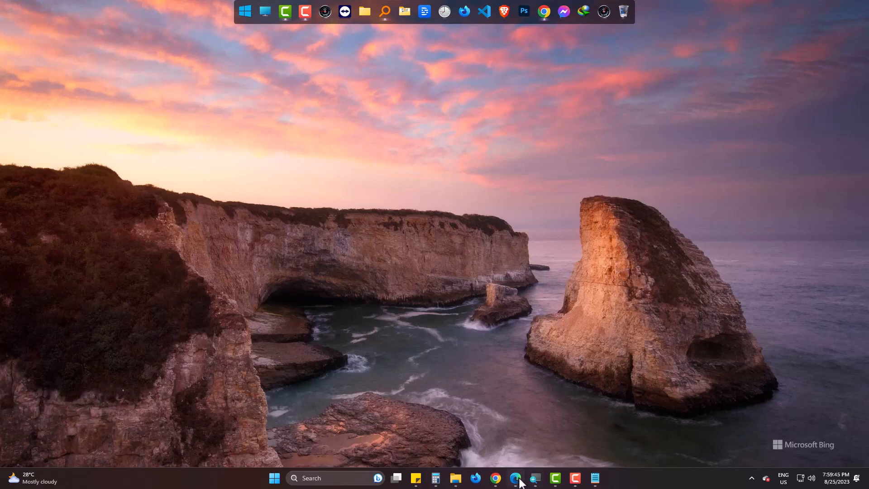
pyautogui.click(515, 479)
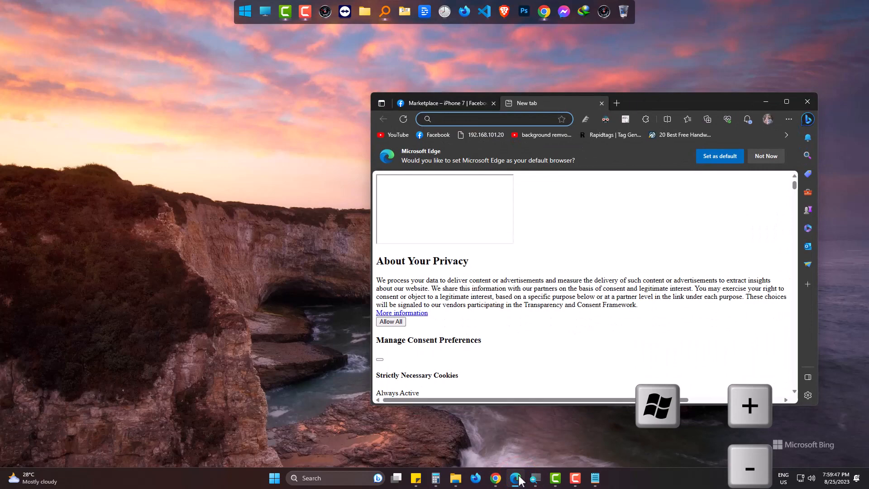
pyautogui.click(493, 119)
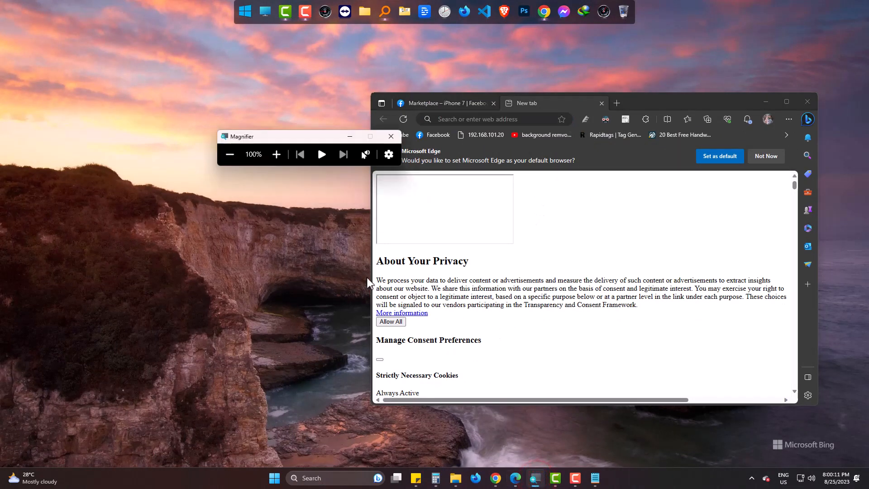
pyautogui.moveTo(391, 137)
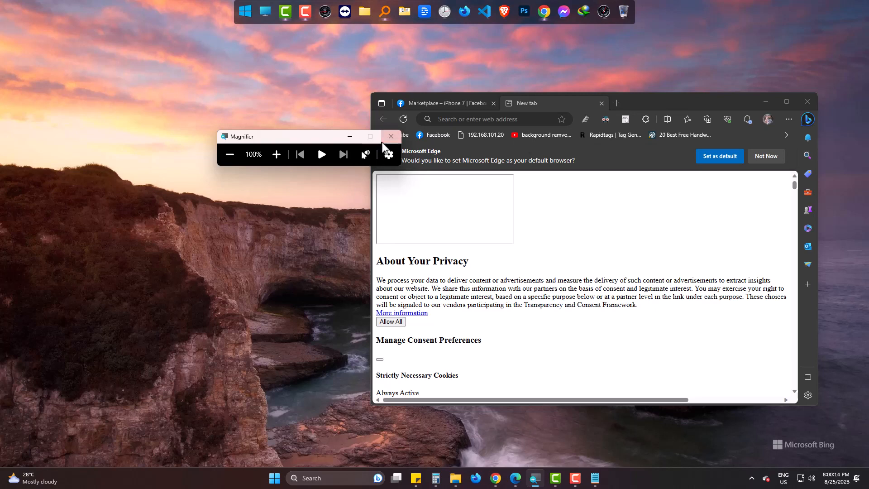
pyautogui.moveTo(391, 136)
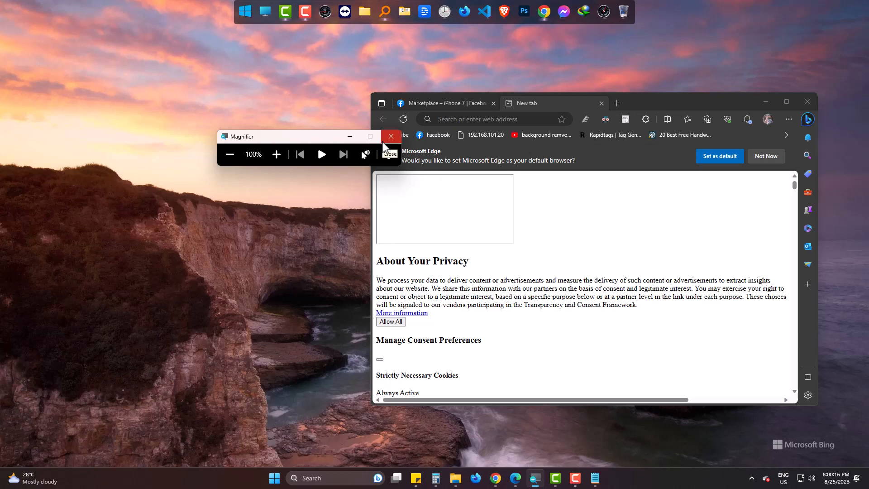